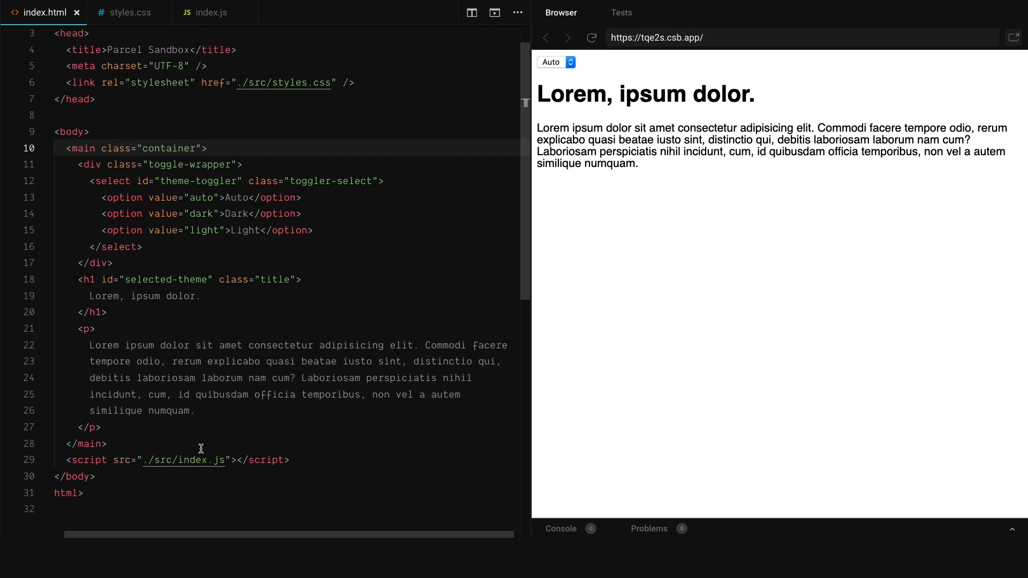
- Check the preview's theme dropdown, leaving it on Auto, and review the :root variables in styles.css
click(556, 62)
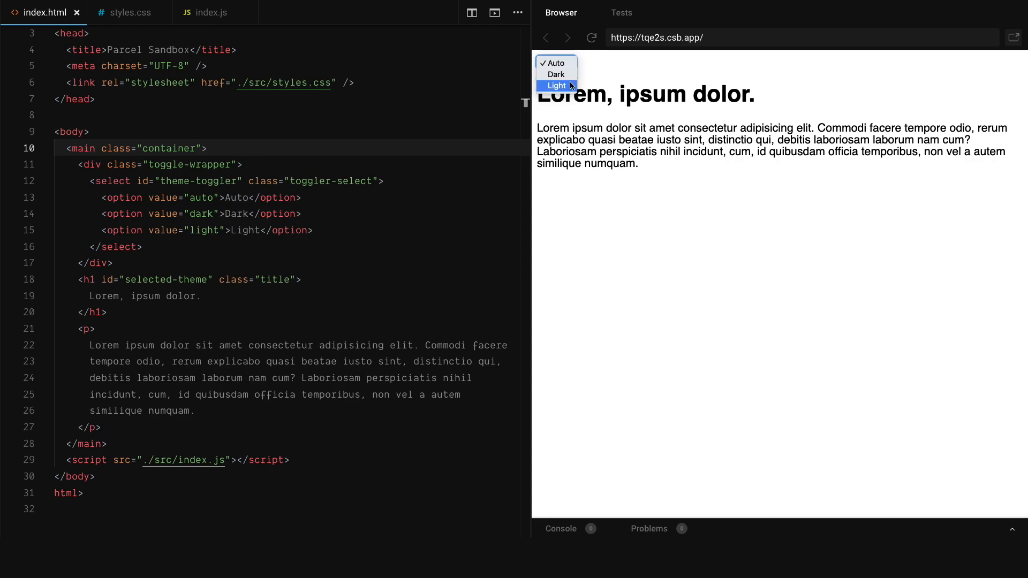
mouse_move(556, 74)
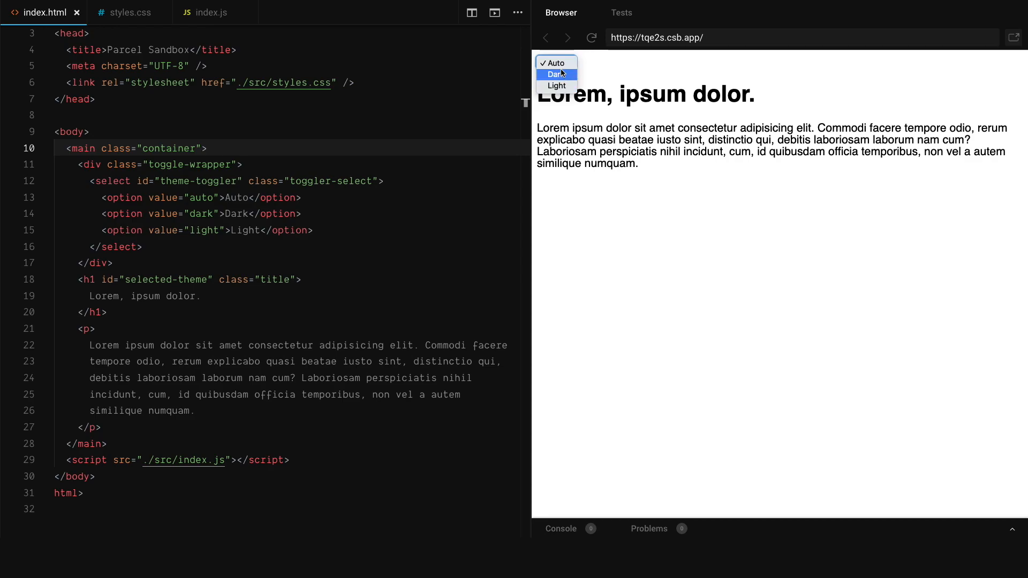
click(556, 62)
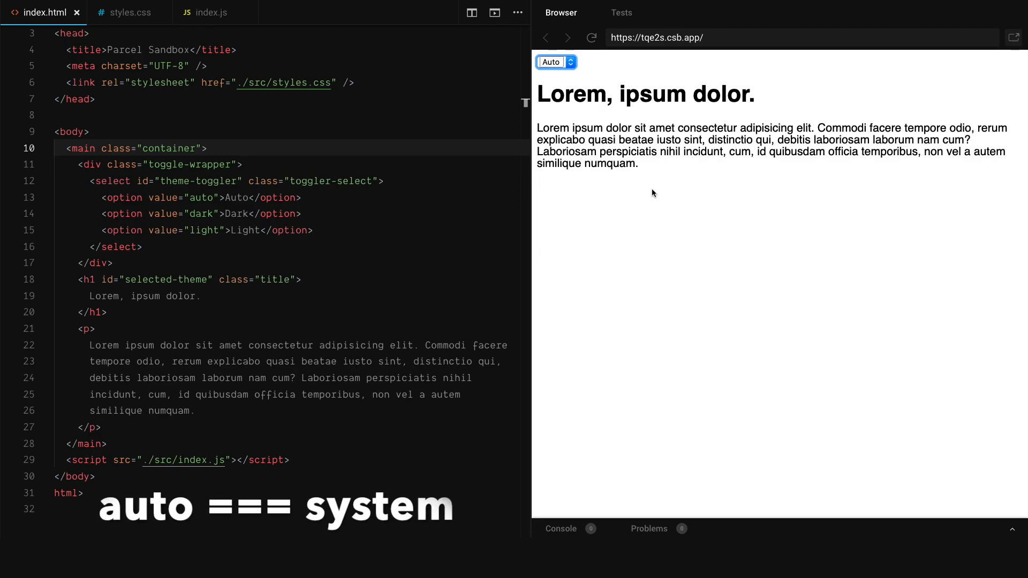
click(129, 12)
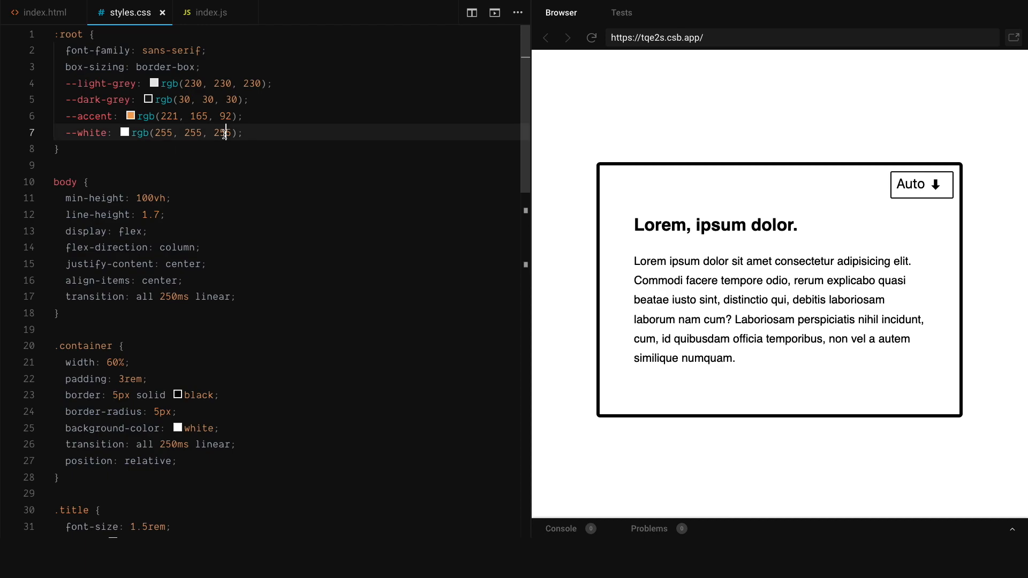
drag(64, 83, 244, 133)
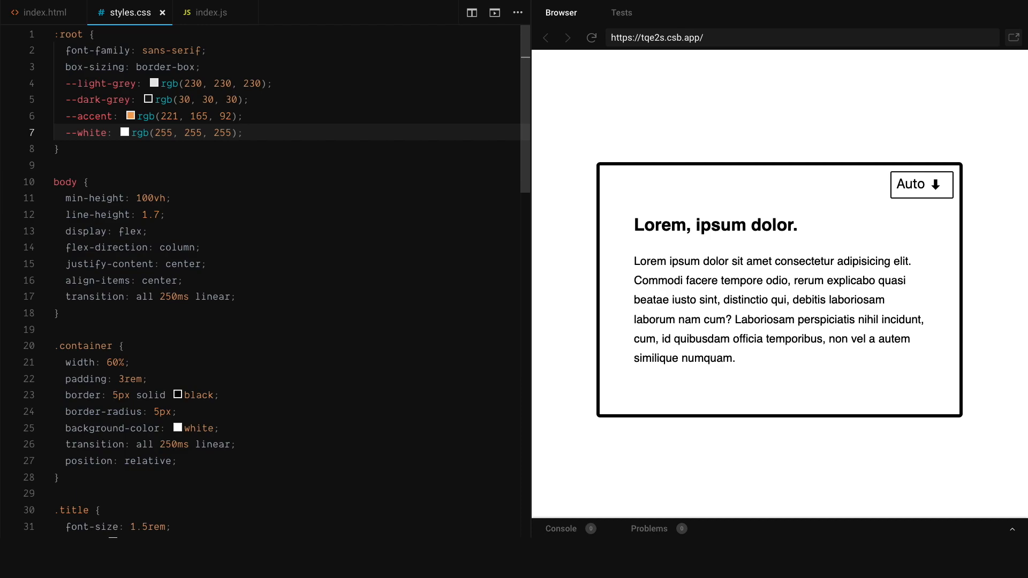
mouse_move(398, 294)
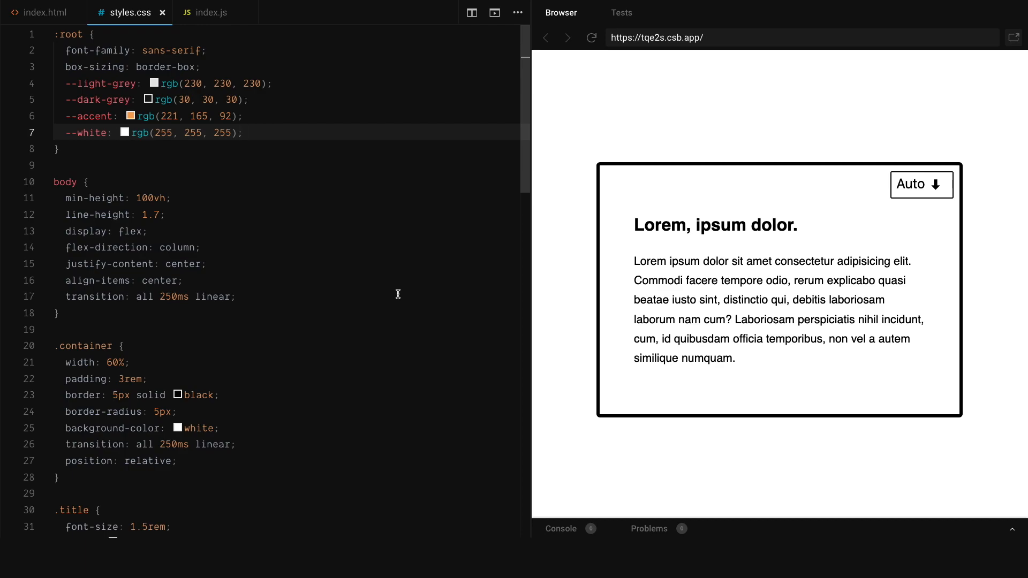
mouse_move(79, 159)
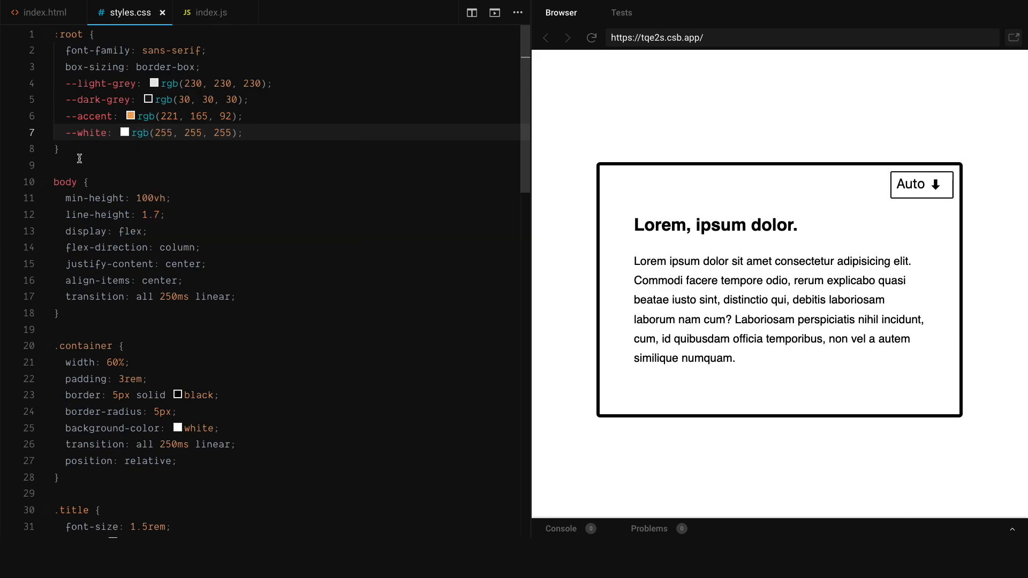
key(Enter)
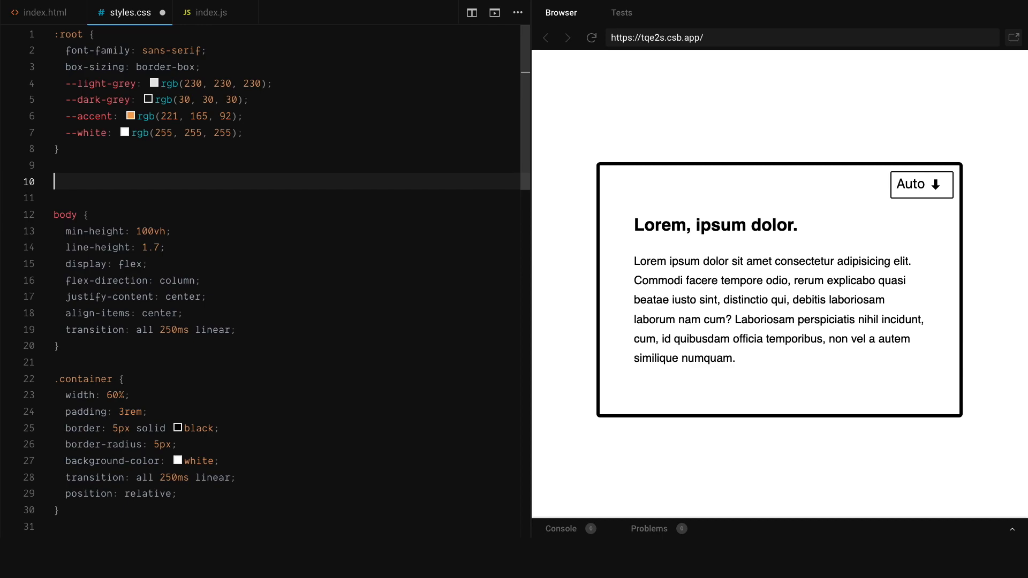
text(@)
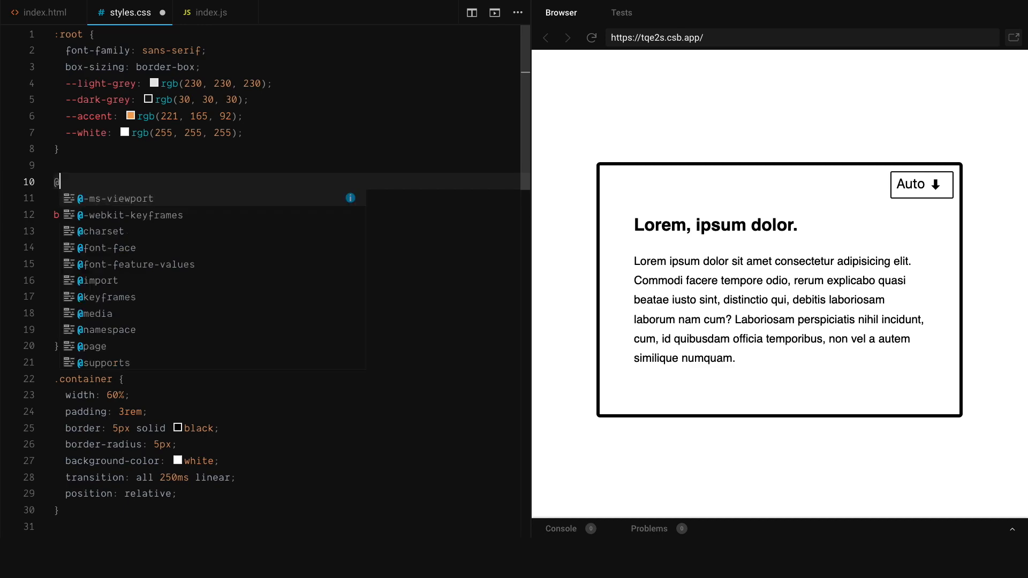
text(media (prefer)
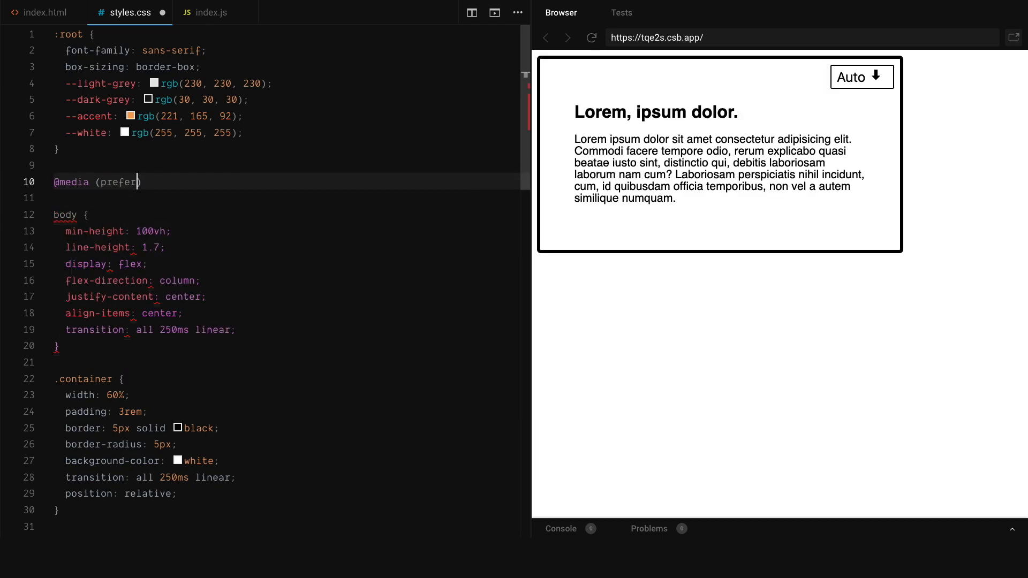
text(s-color-scheme: dark) {)
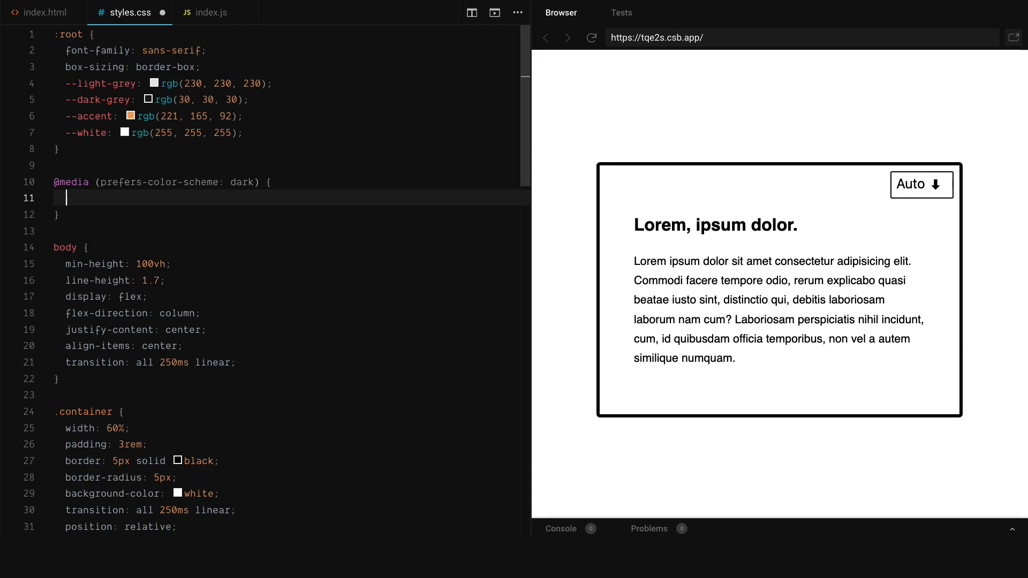
text(--accent-color: var(--accent);)
text(--page-background-color: v)
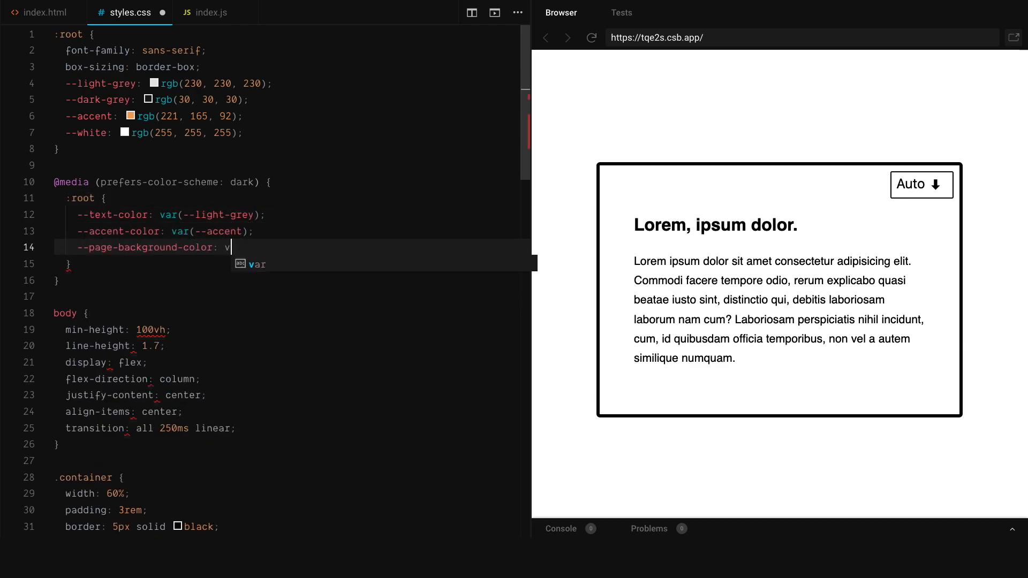
text(ar(--dark-grey);)
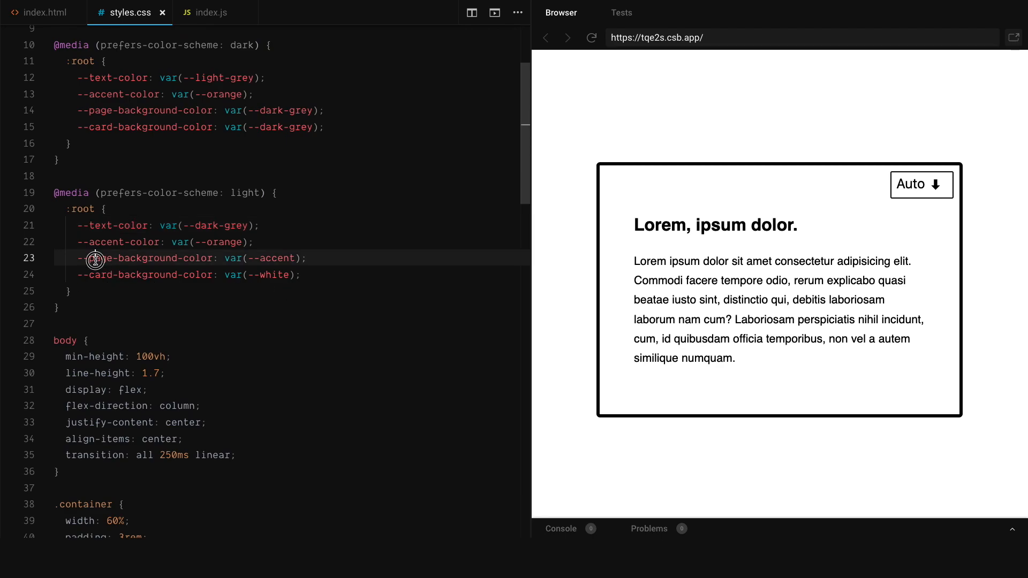
- Write the light colour-scheme block with --page-background-color using the accent and --card-background-color white
drag(77, 259, 300, 276)
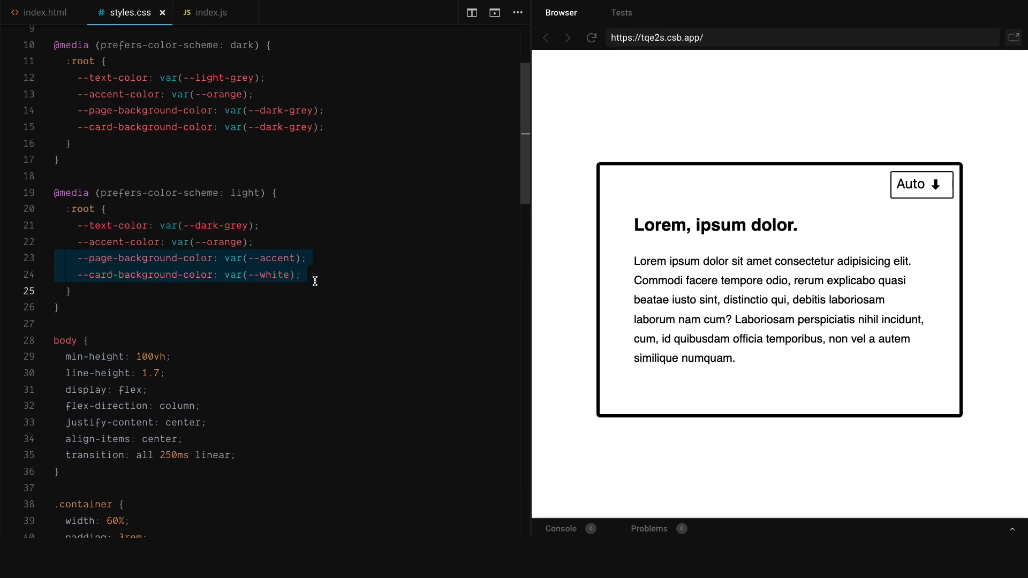
mouse_move(268, 118)
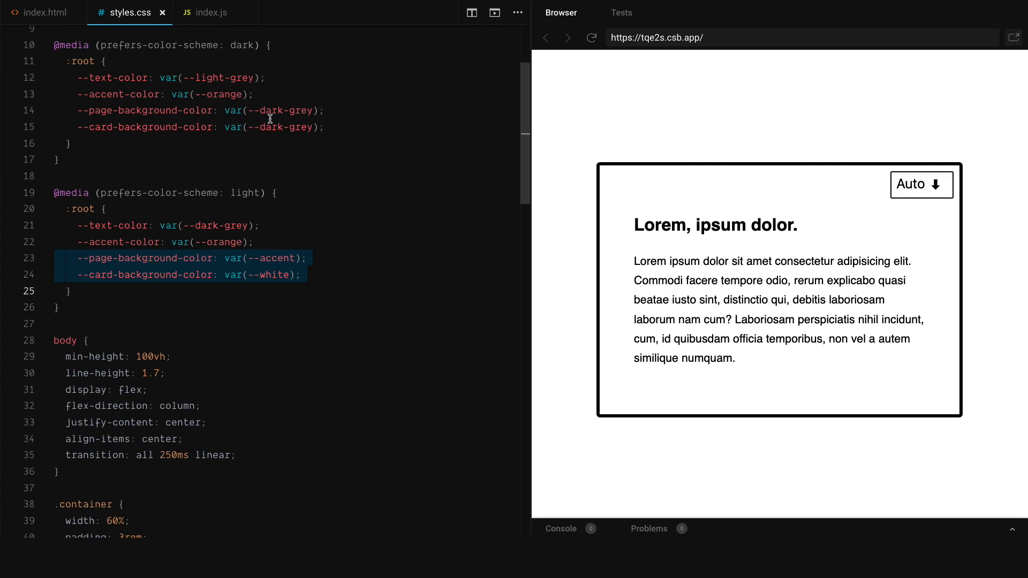
text(k)
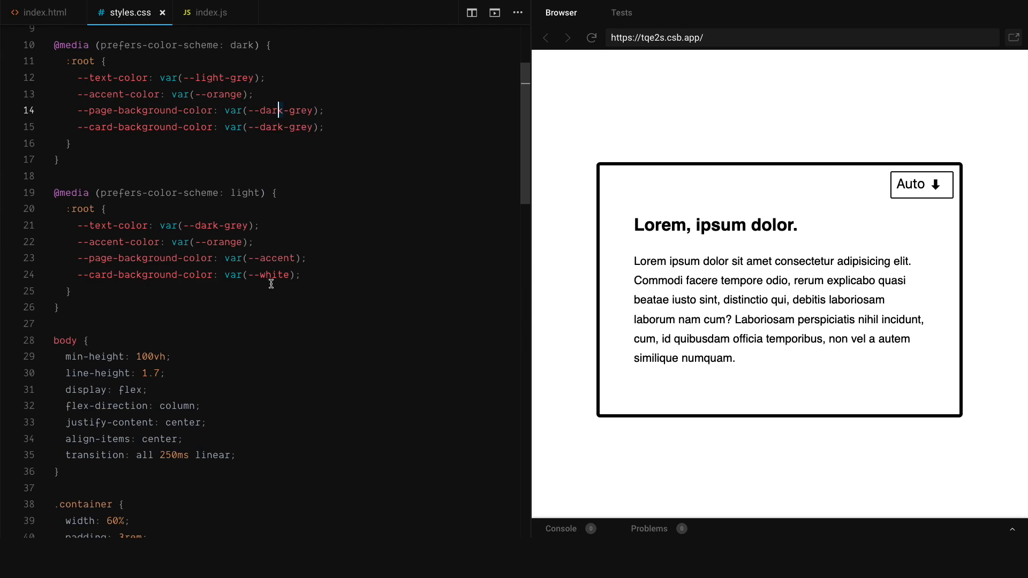
mouse_move(245, 358)
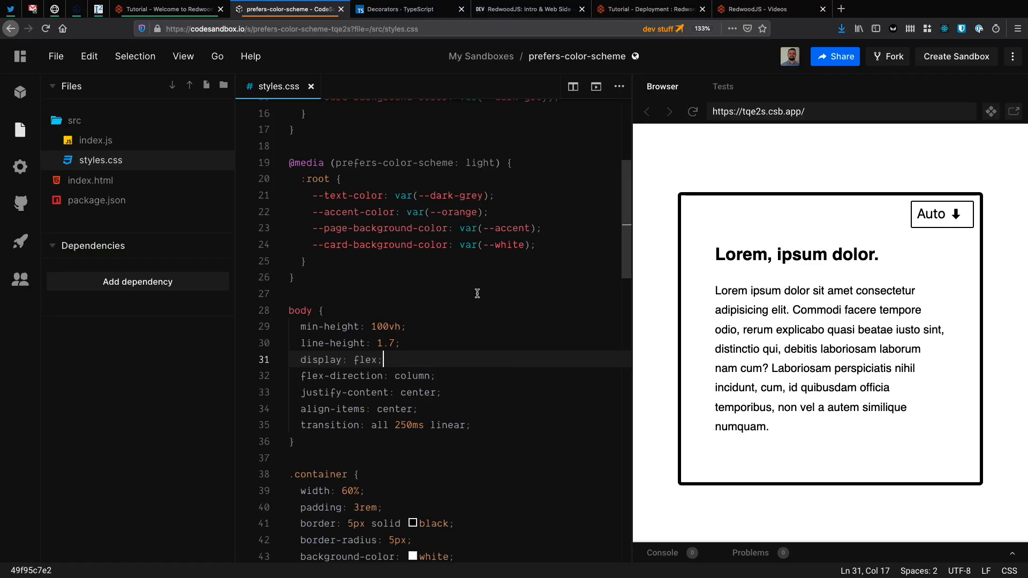
- Use var(--text-color), var(--page-background-color) and var(--accent-color) in body, .container border and .title, then save
scroll(down, 3)
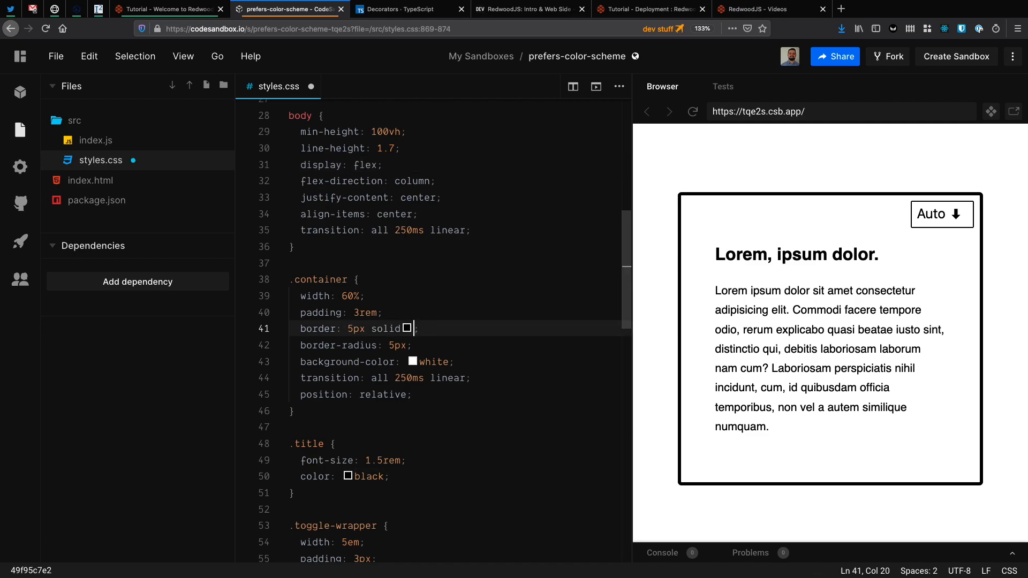
text(var(--)
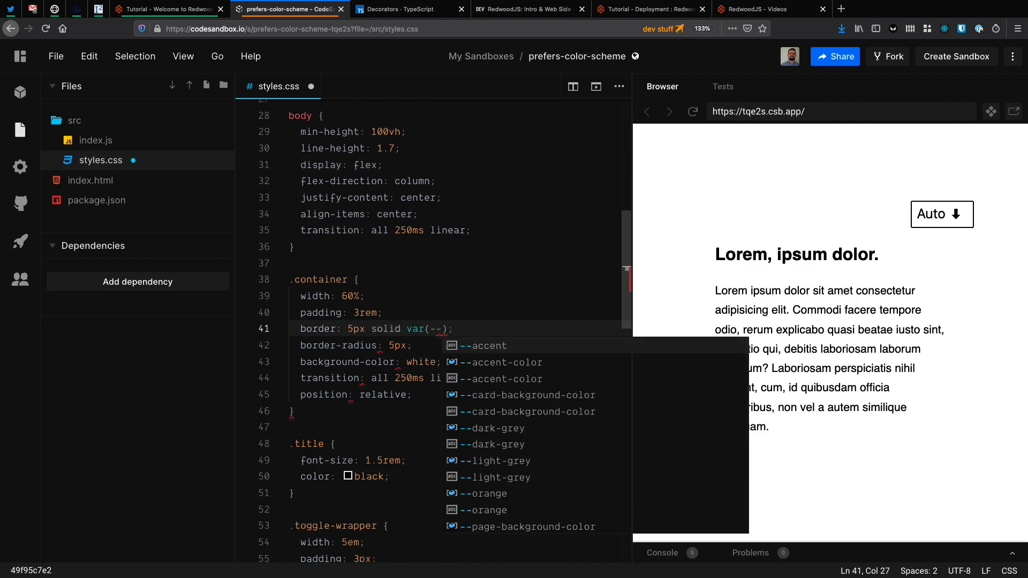
click(533, 527)
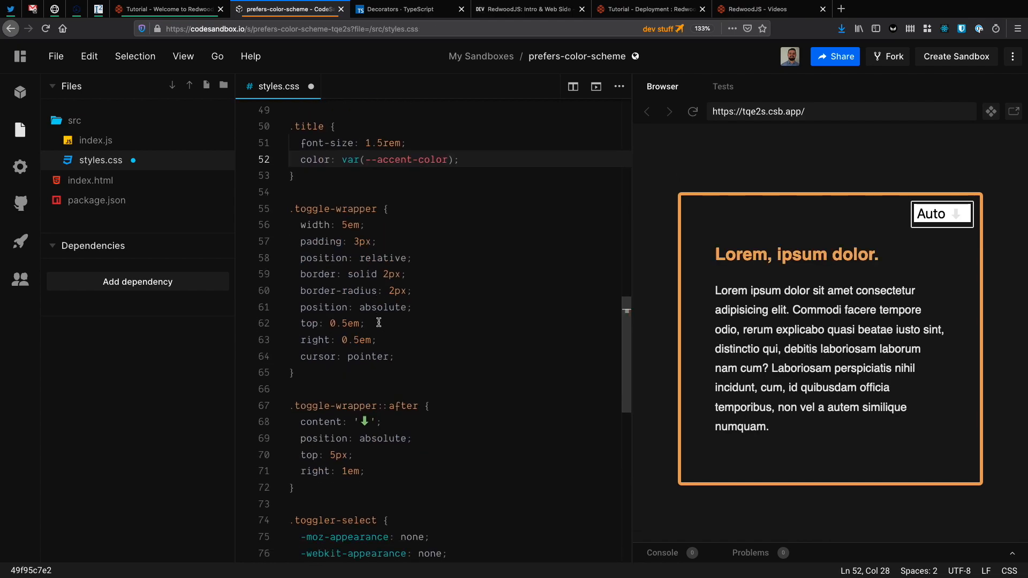
text(var(--)
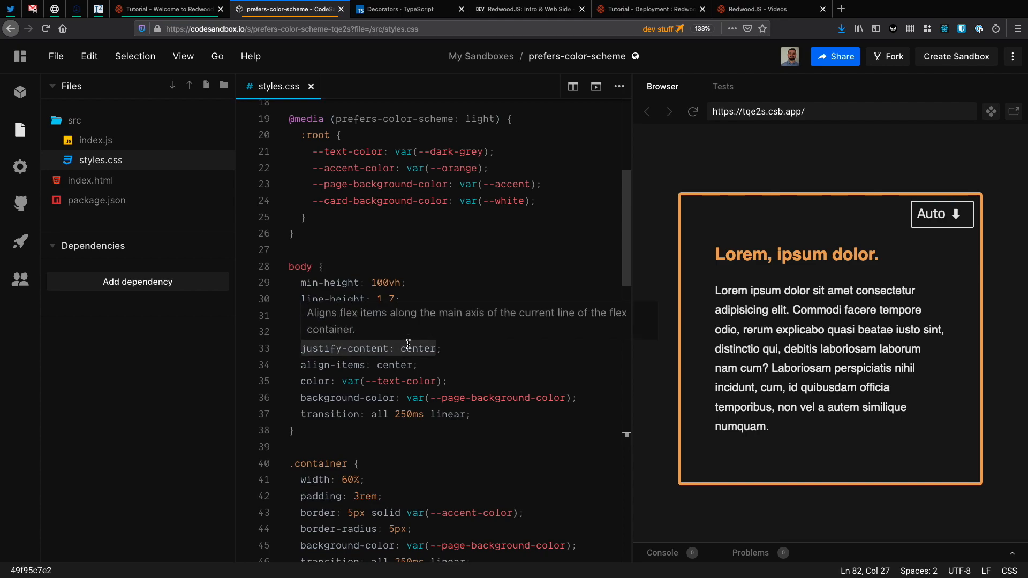
text(s)
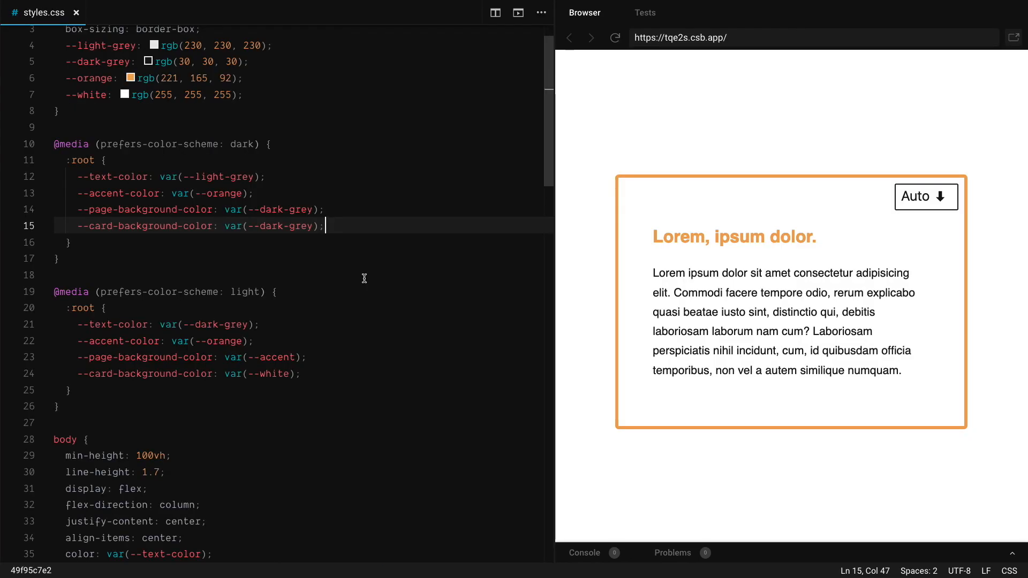
mouse_move(323, 289)
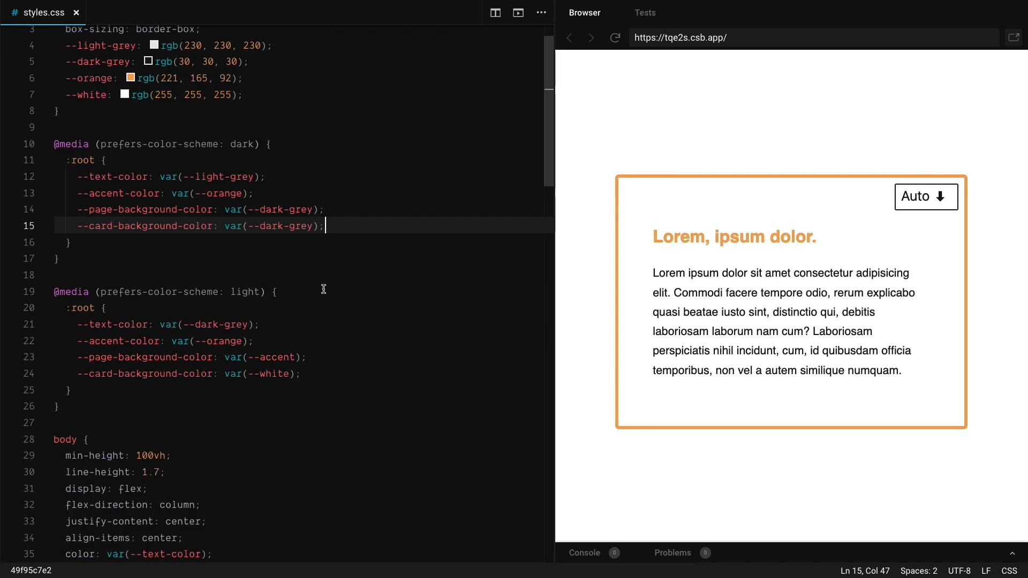
click(925, 197)
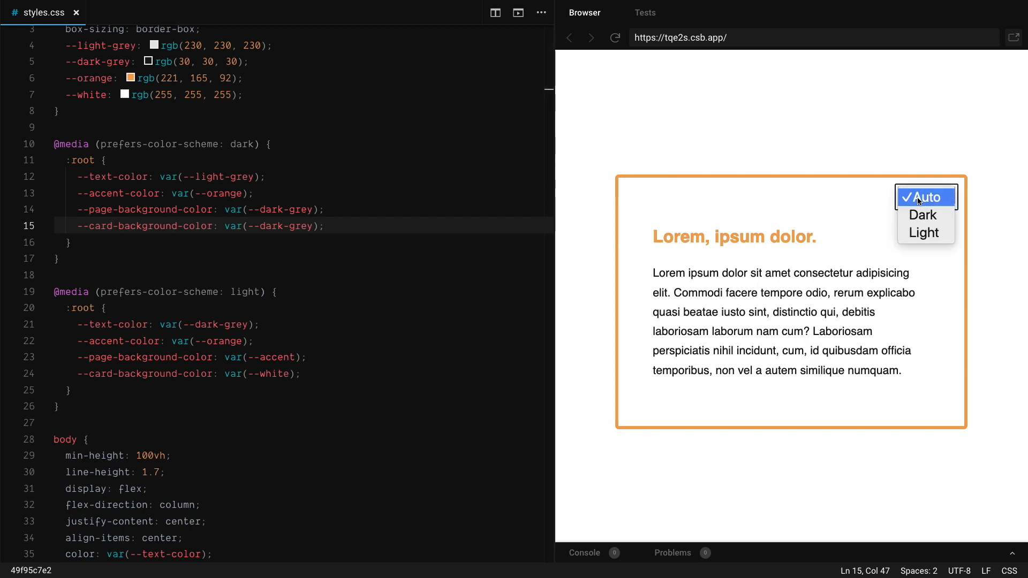
click(925, 197)
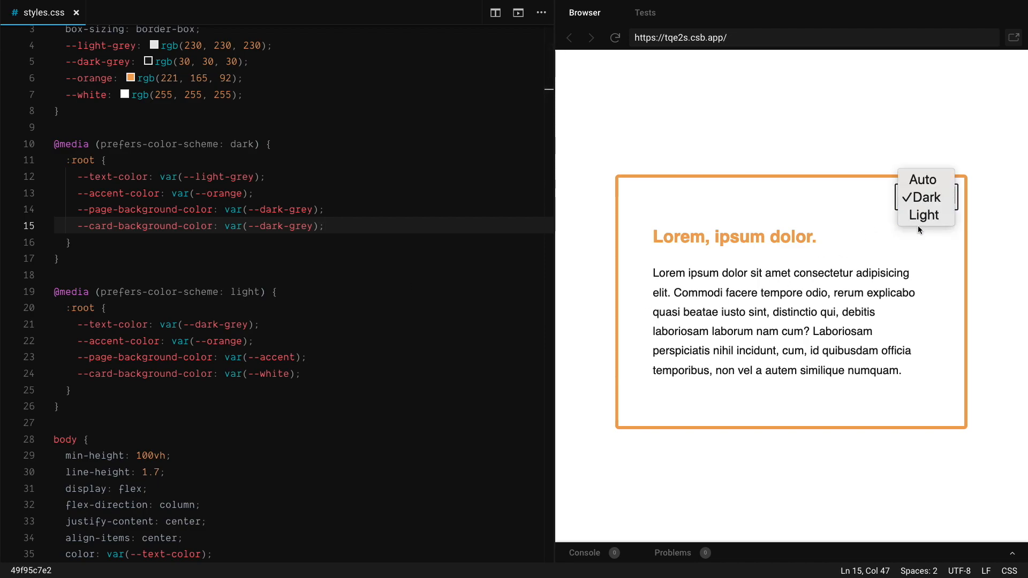
click(925, 197)
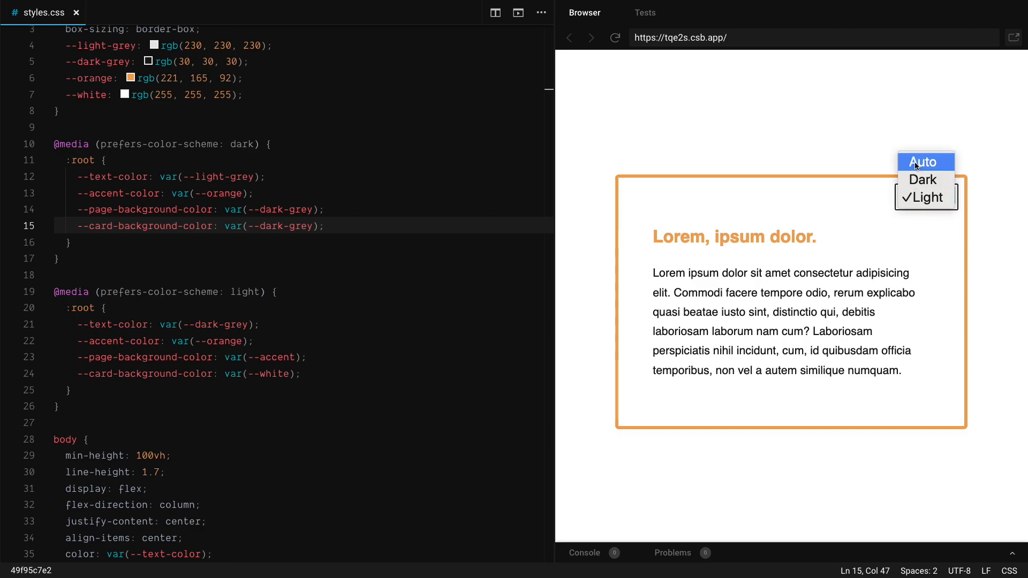
click(926, 161)
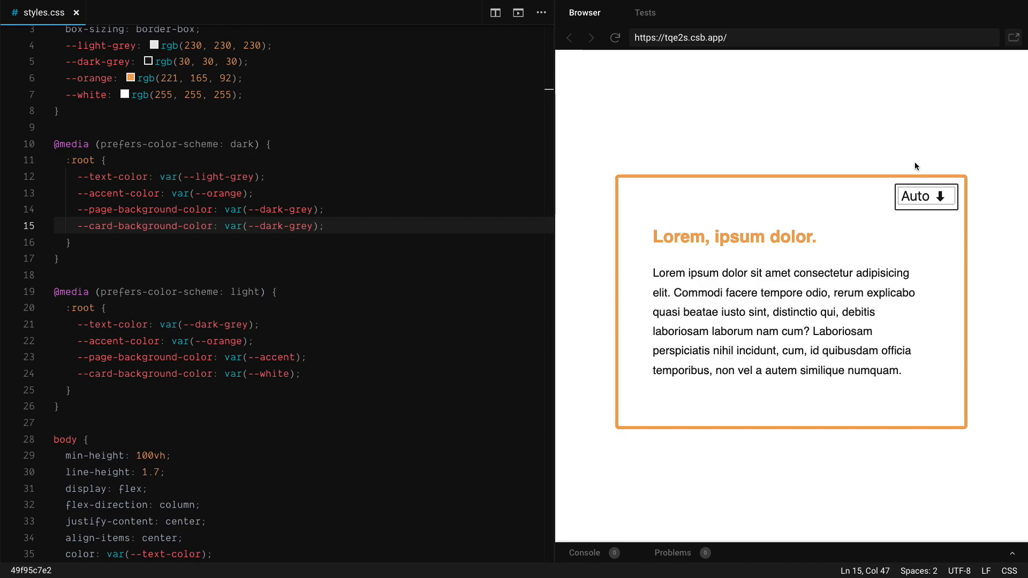
- Add body[data-theme='dark'] and body[data-theme='light'] rules repeating each scheme's colour variables
click(924, 196)
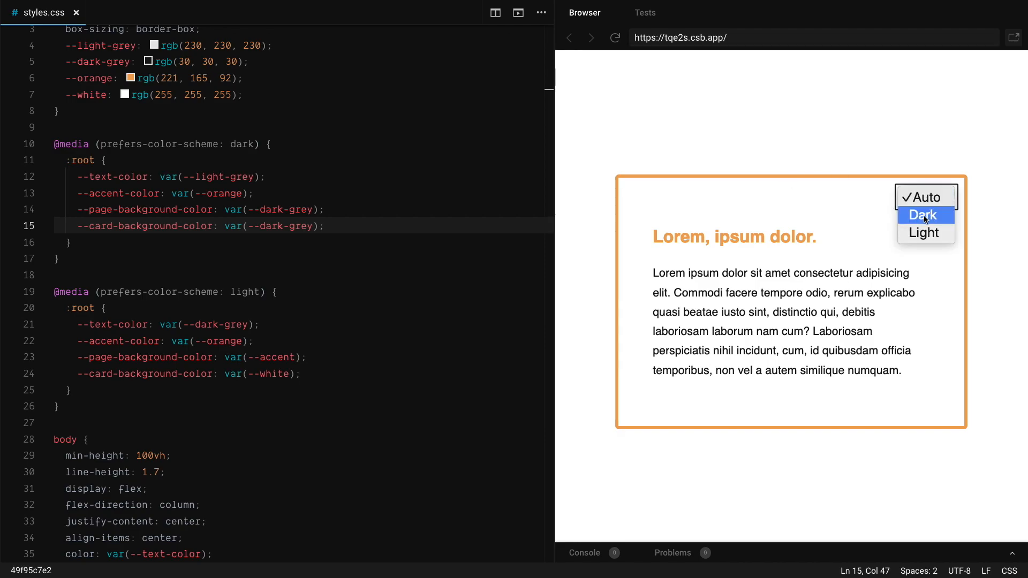
click(925, 214)
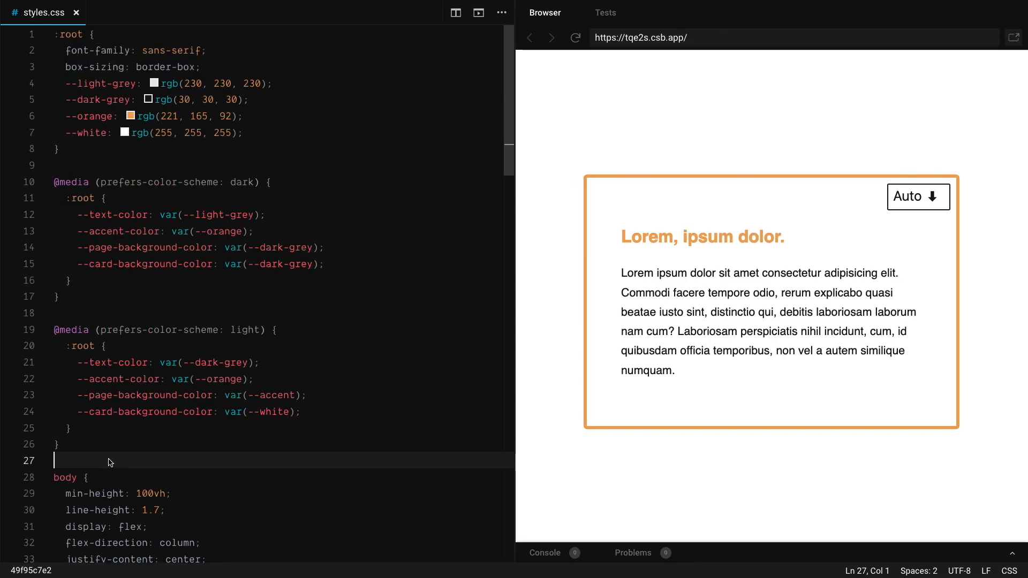
key(enter)
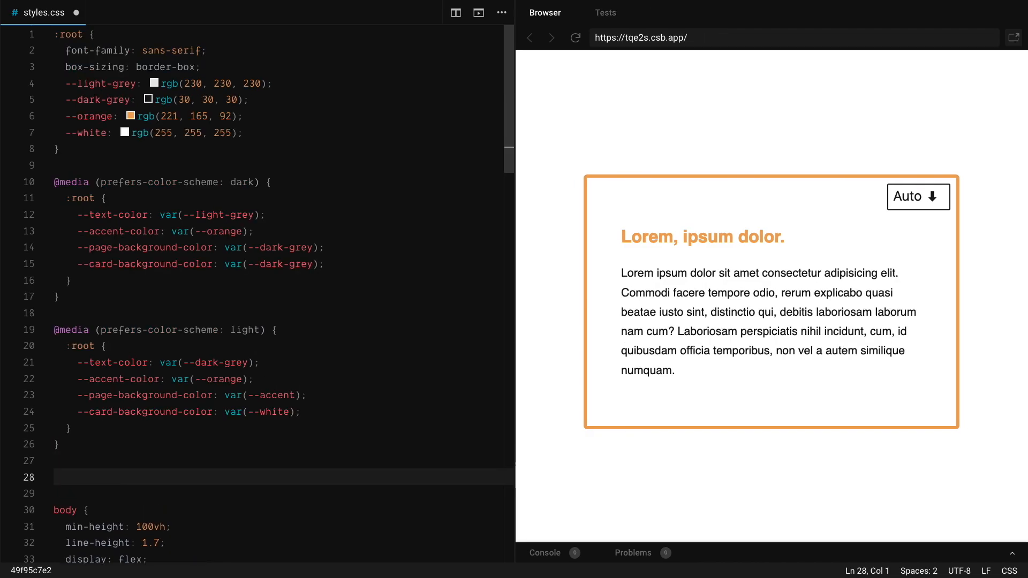
click(52, 478)
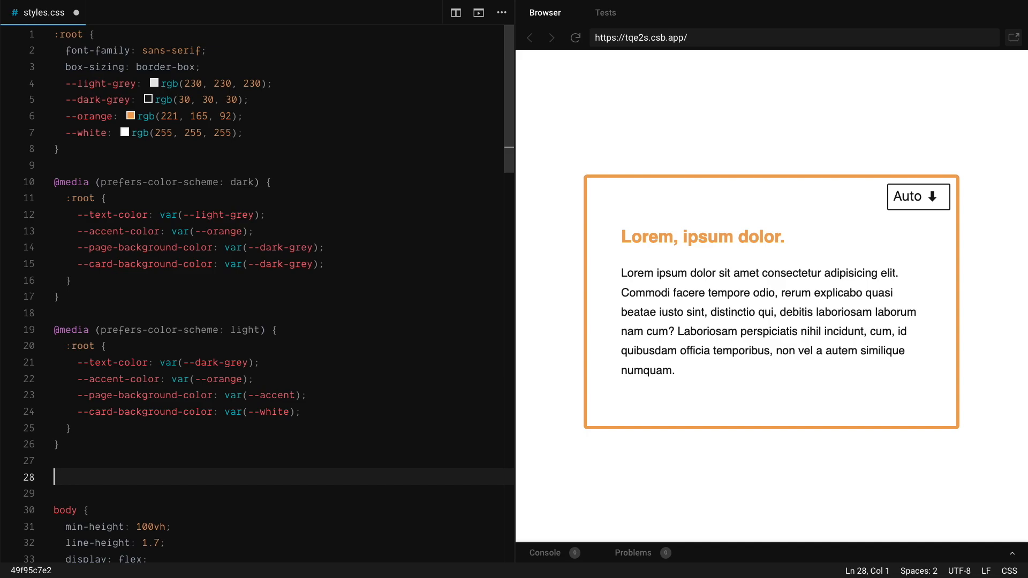
text(body[data-theme='dark'] {)
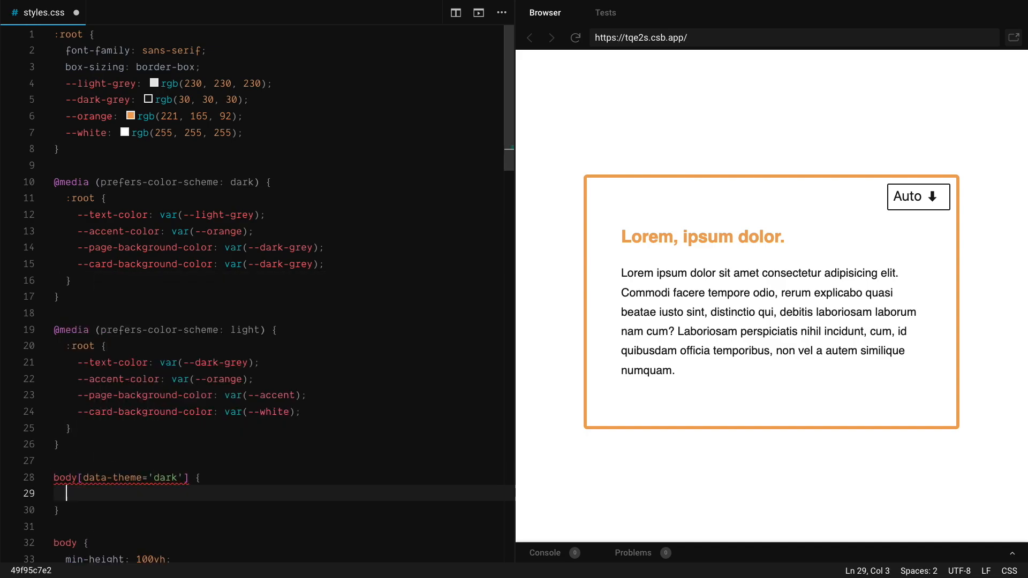
mouse_move(144, 249)
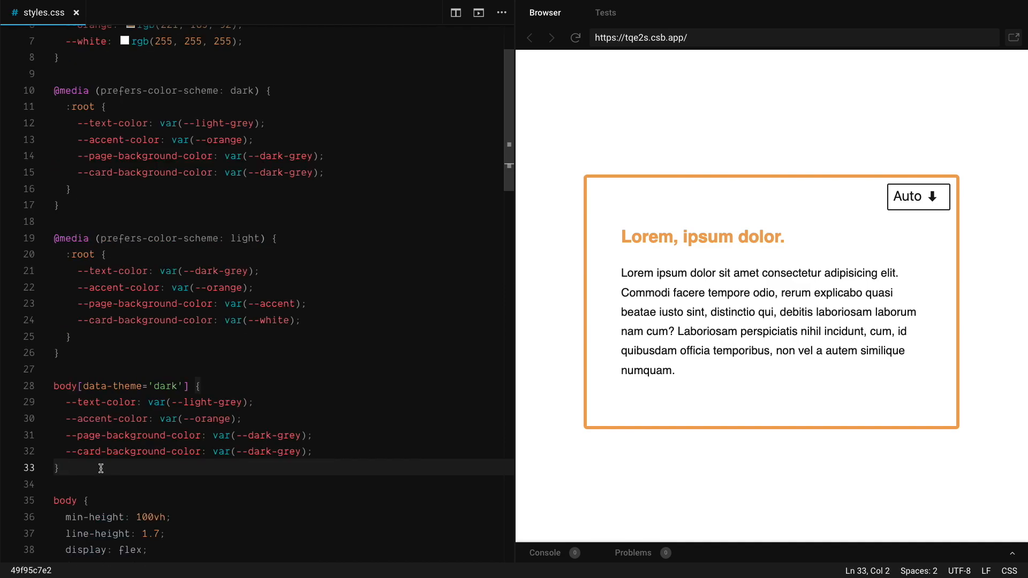
text(body[data-theme='ligt)
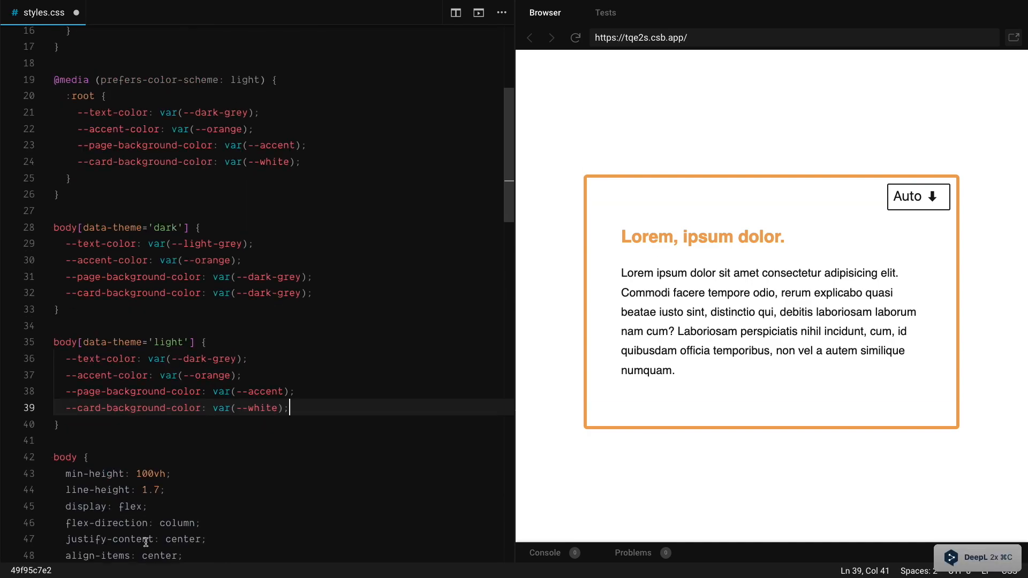
scroll(down, 3)
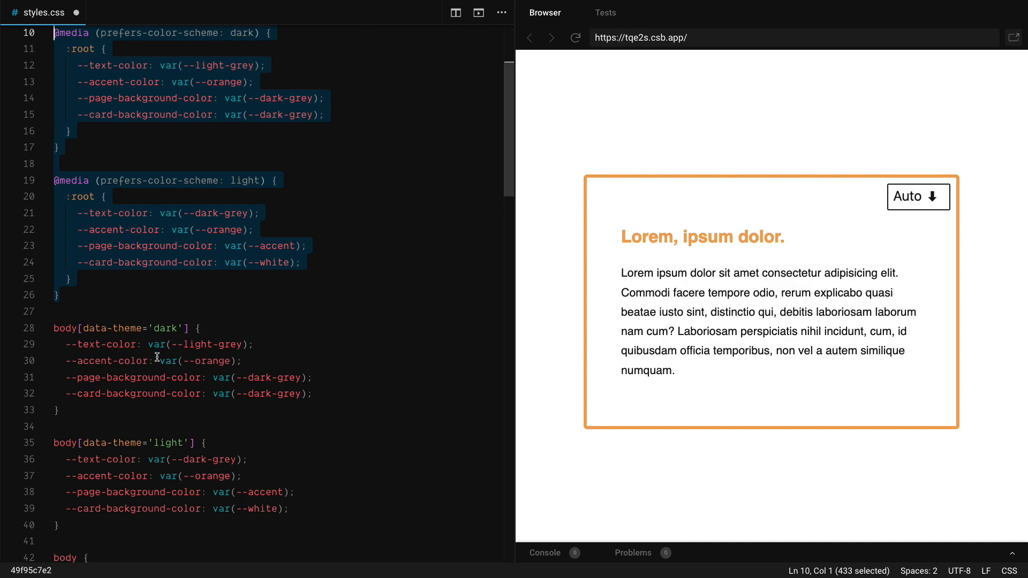
mouse_move(218, 304)
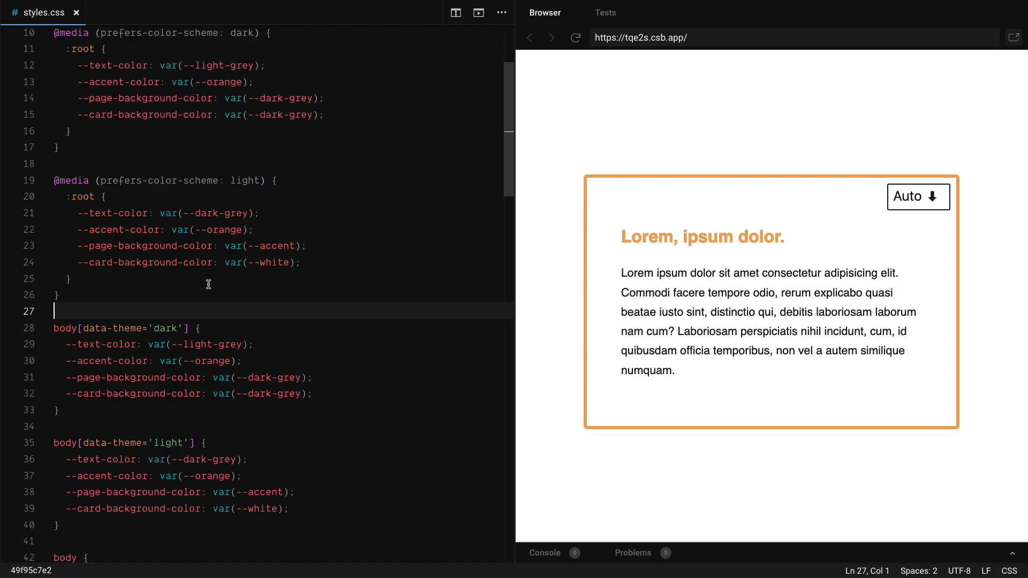
- In index.js declare themeToggler via getElementById, a themeSettings arrow function with a body lookup, and a change listener
click(124, 13)
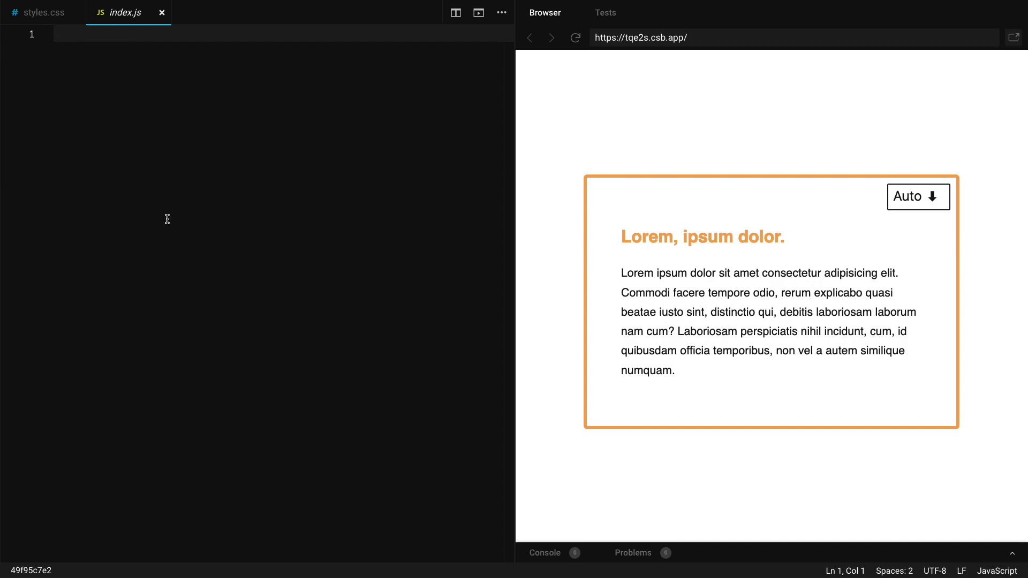
click(918, 198)
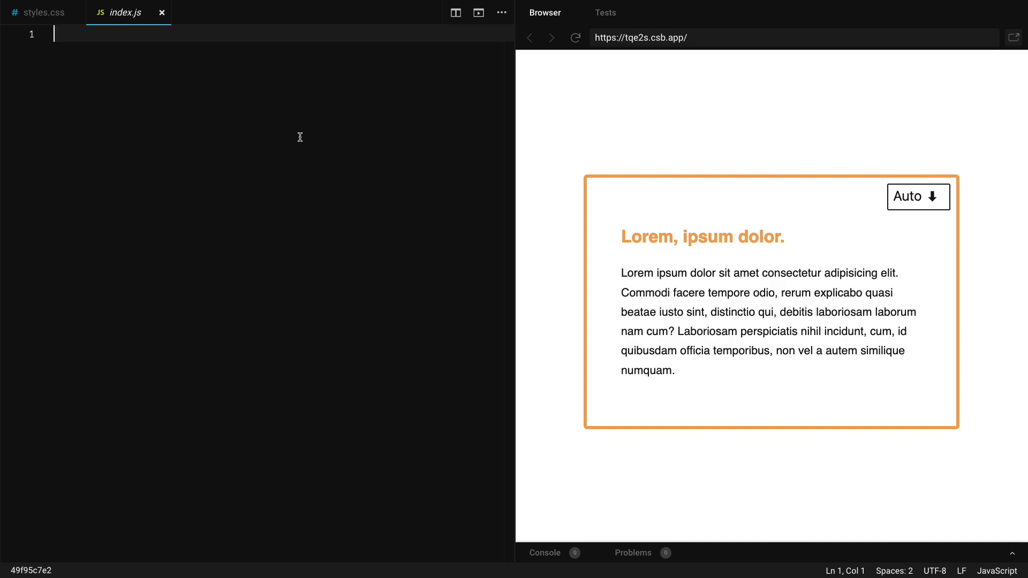
text(const themeToggler = document.getElementById('theme-toggler)
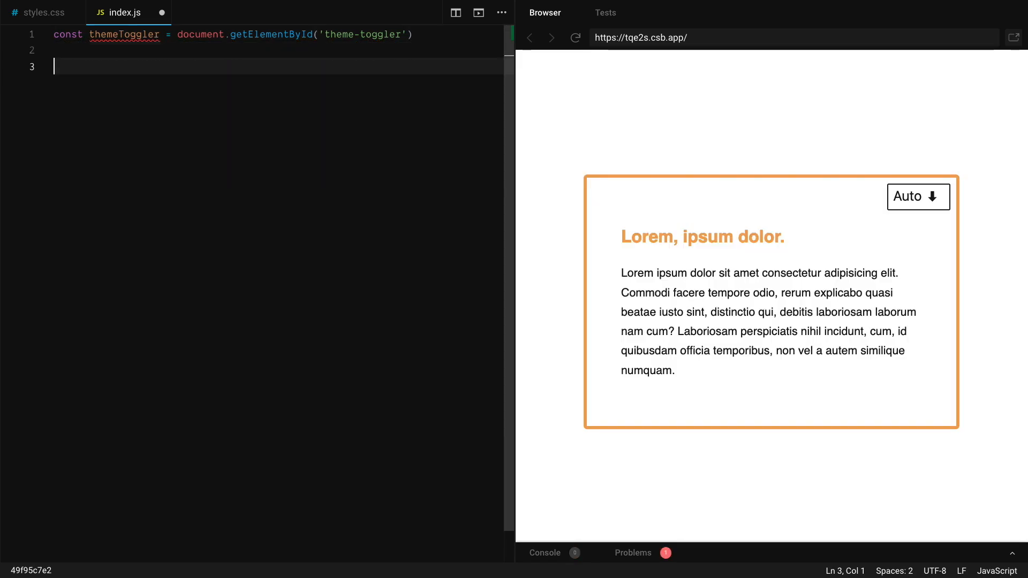
text(theh)
text(const themeSettings = () => {})
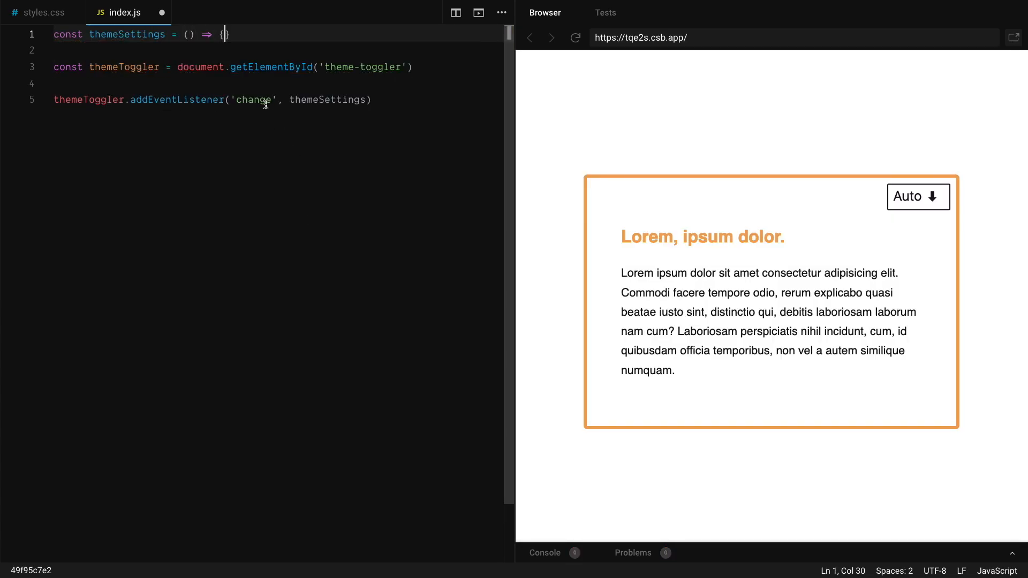
mouse_move(243, 132)
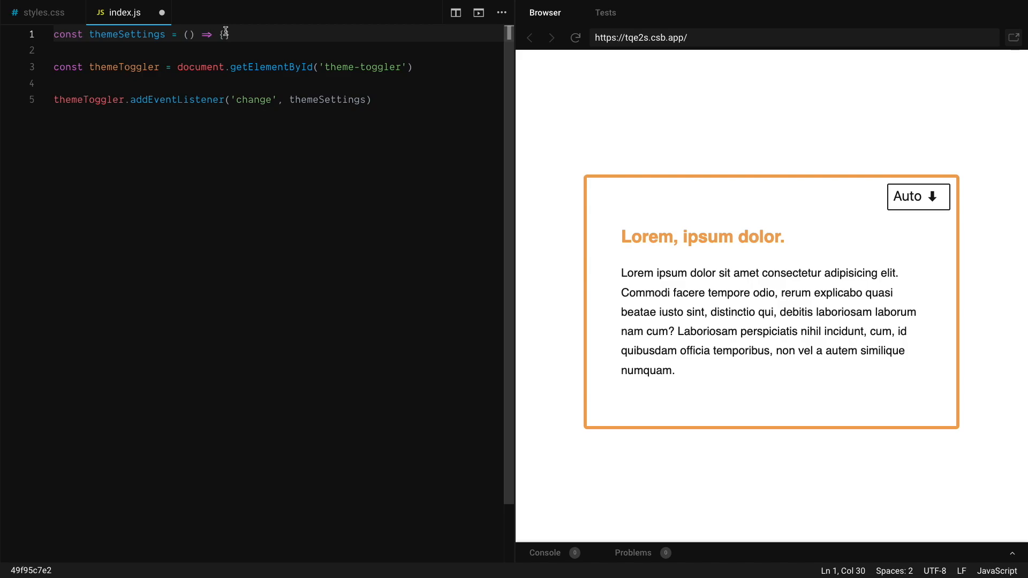
text(const body = document.body)
text(const theme = evt.currentTarget.)
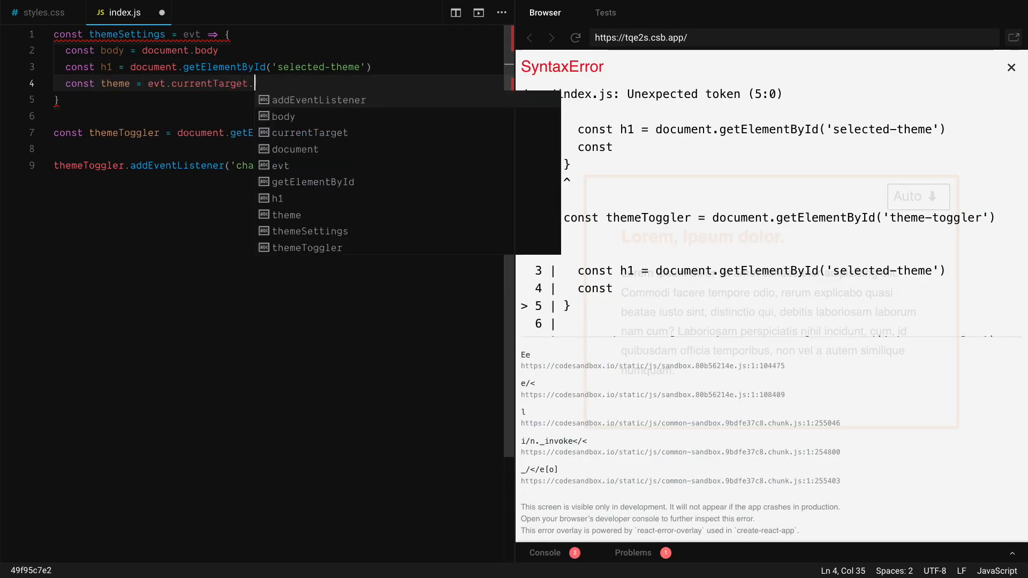
- Set theme = evt.currentTarget.selectedOptions[0].value and highlight selectedOptions[0] to explain it
text(selectedOptions[0].value)
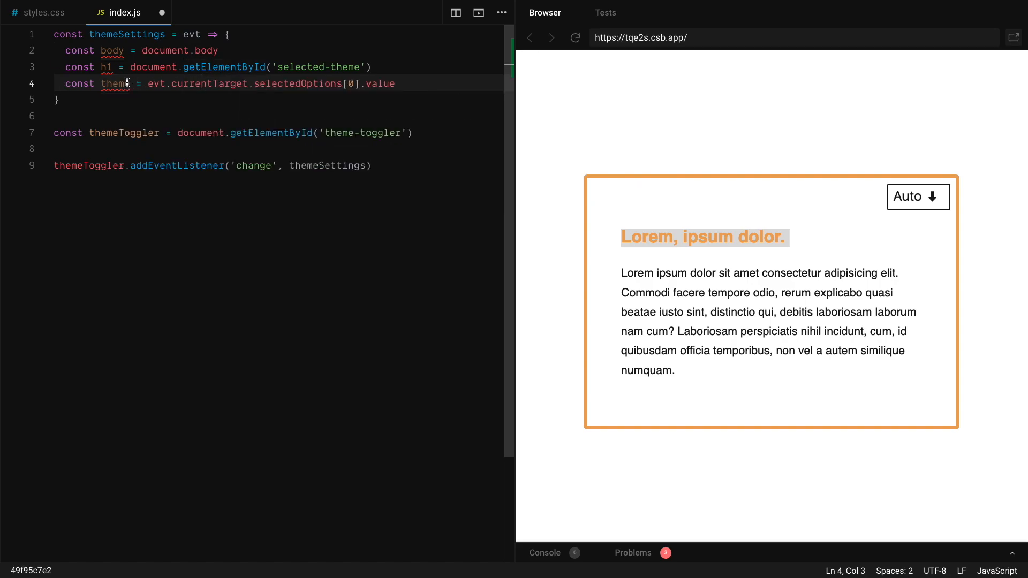
drag(127, 84, 396, 84)
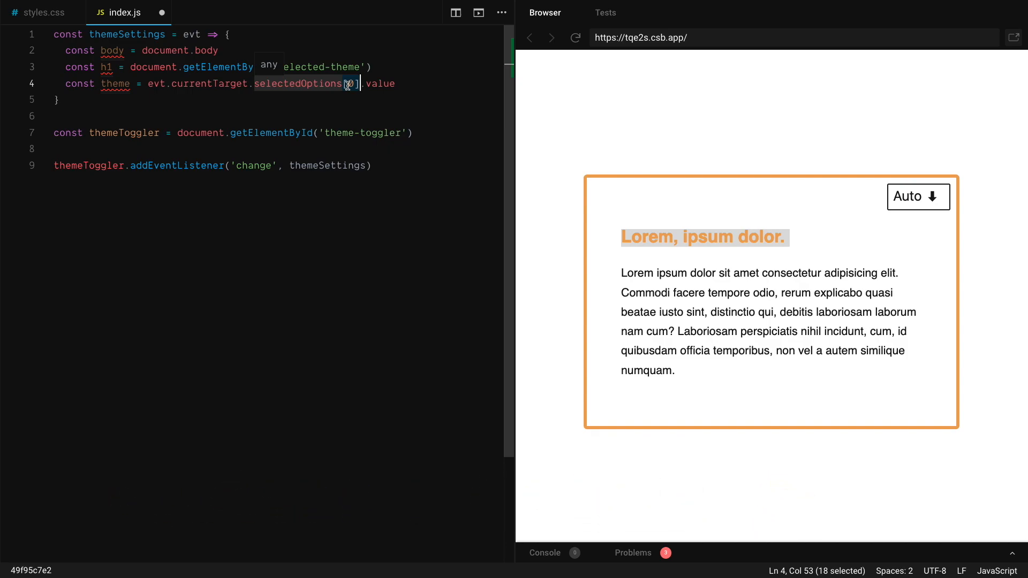
double_click(379, 84)
text(switch(theme) {)
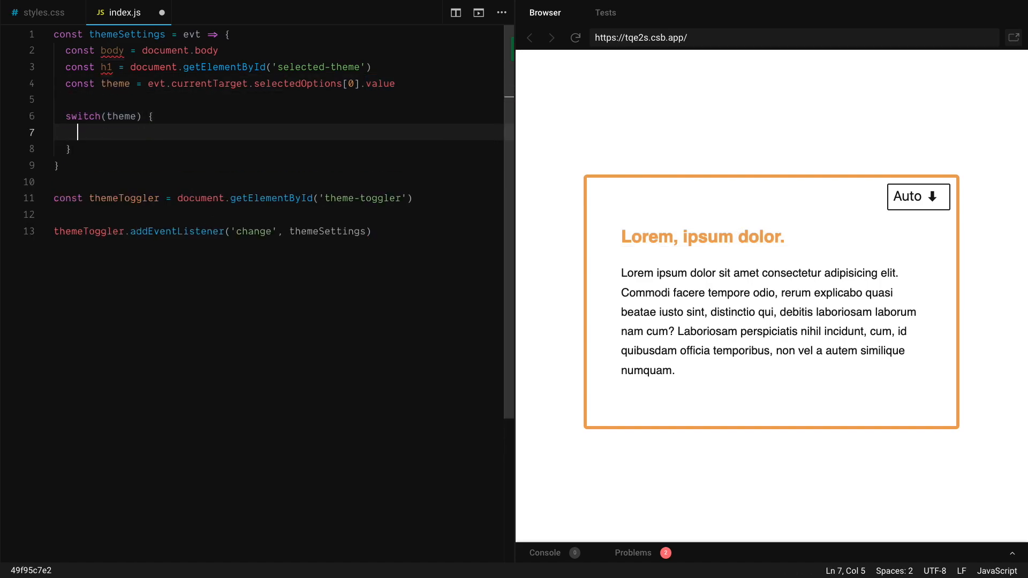
- Write case 'light' setting data-theme to light and h1.innerText to 'Theme is Light', then reuse those lines for the other cases
text(case 'light':)
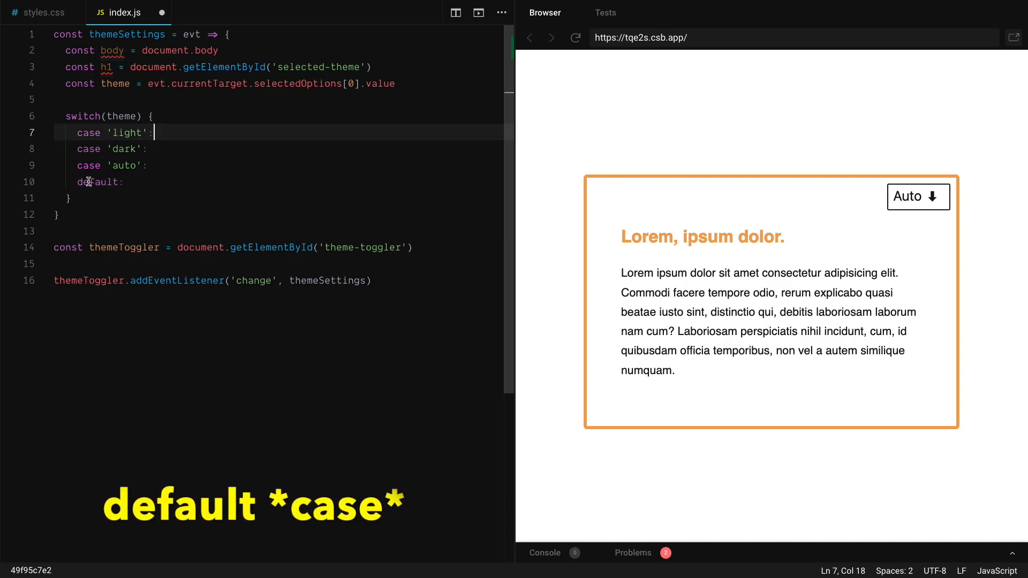
text(body.setAttribute('data-theme', 'light)
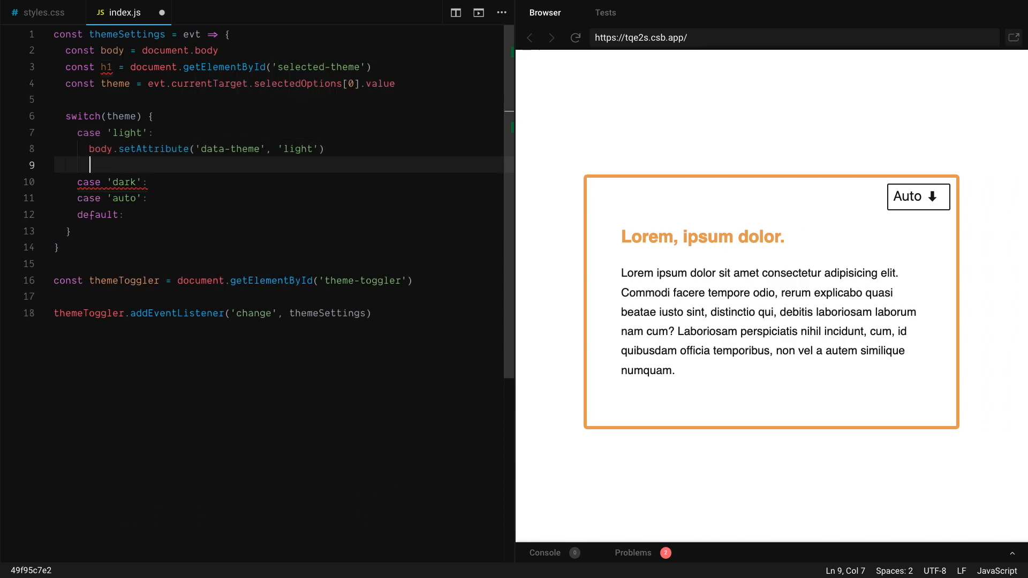
text(h1.innerText = 'Theme is Light')
text(break)
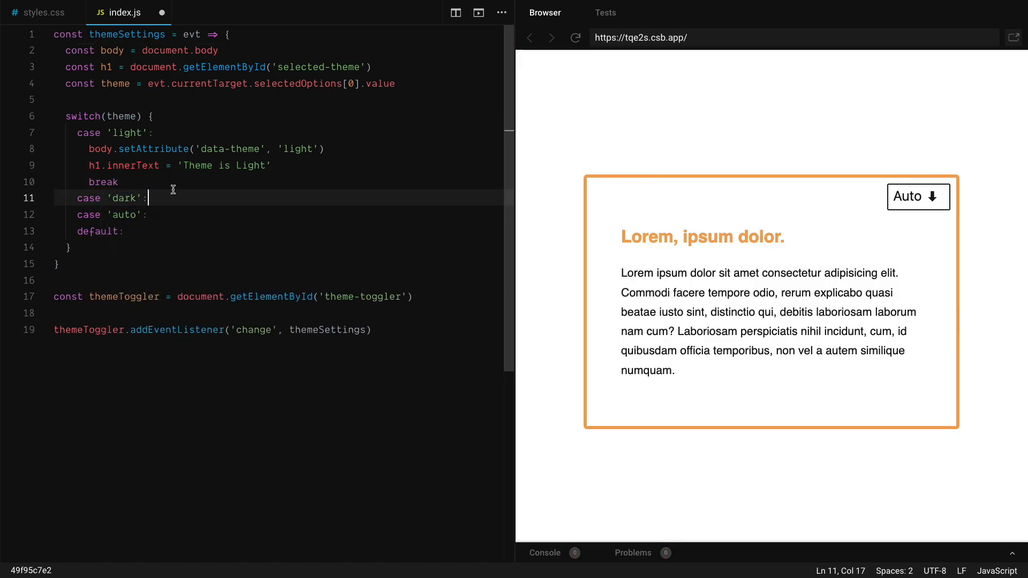
mouse_move(289, 221)
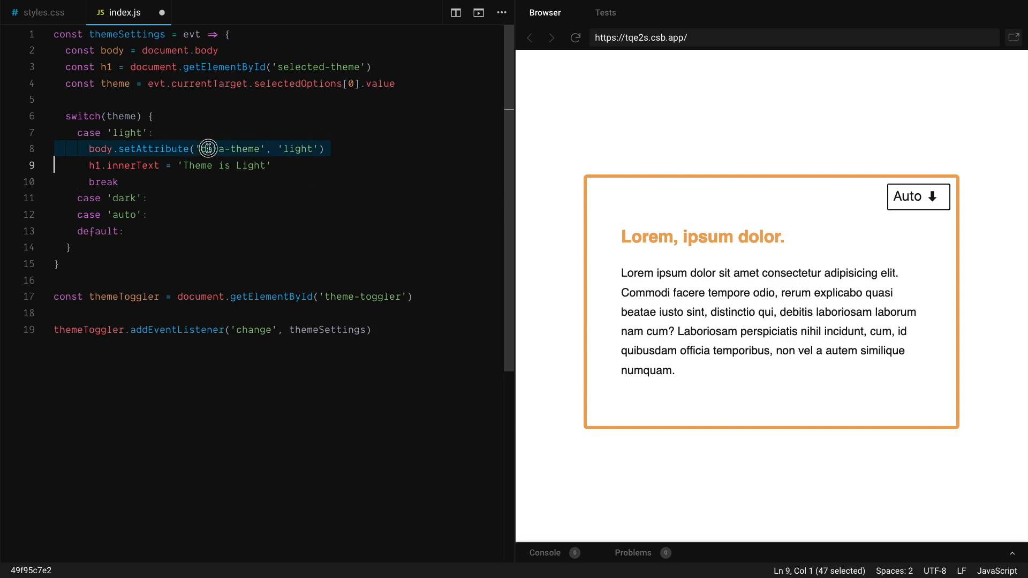
click(151, 165)
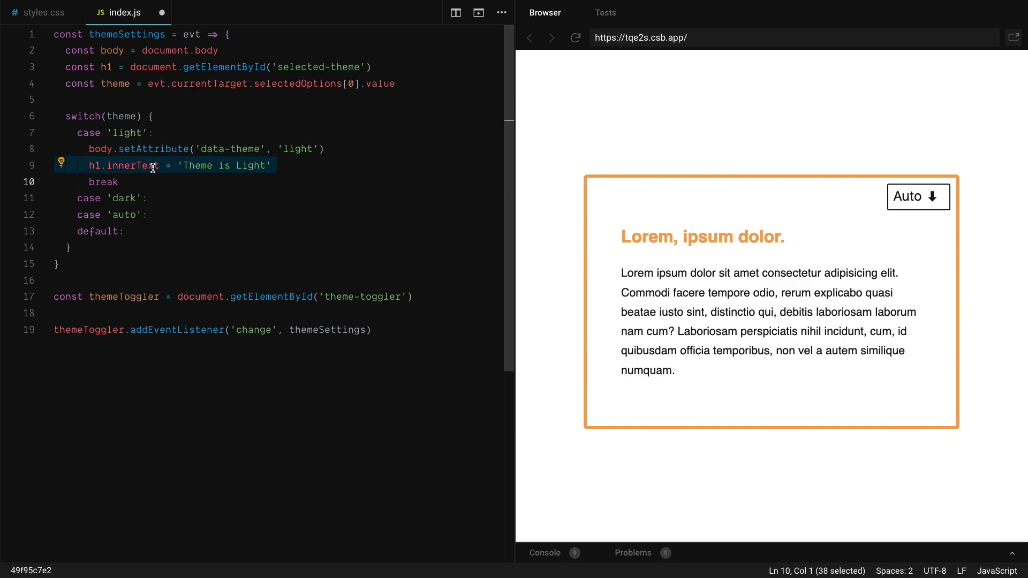
click(120, 183)
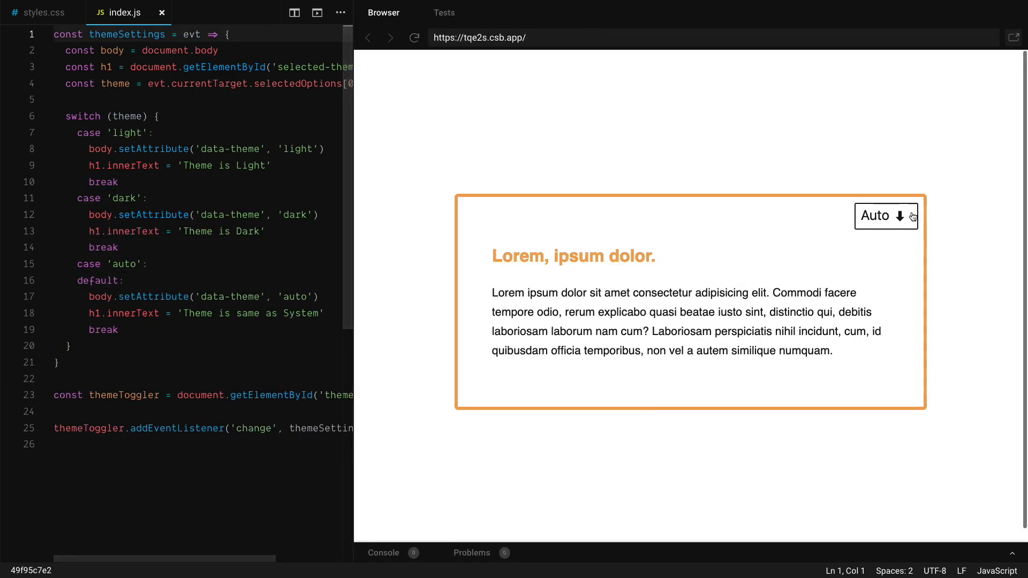
- Pick Dark, then Light, then Auto in the preview's theme select, ending with 'Theme is same as System'
click(884, 215)
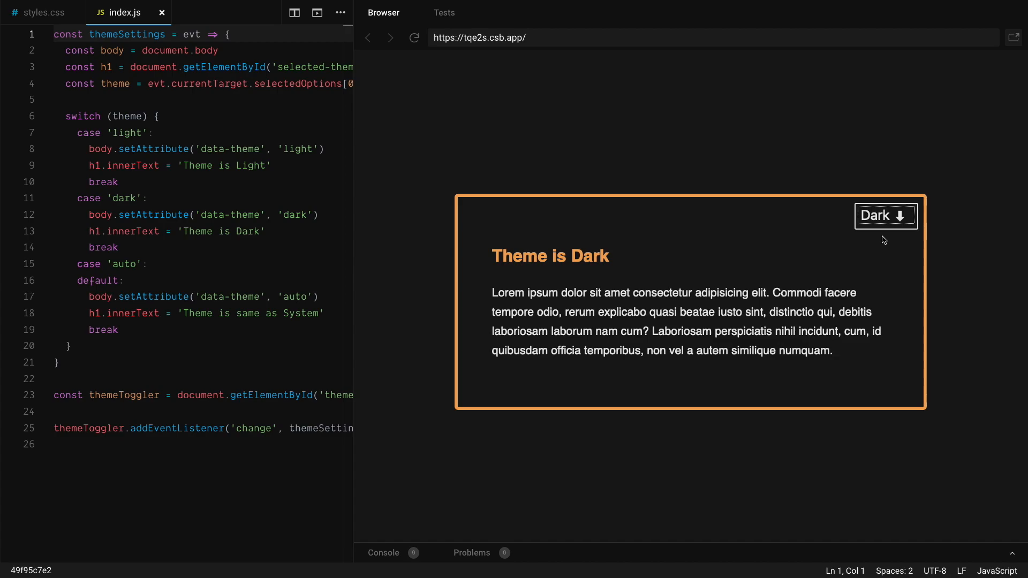
click(885, 215)
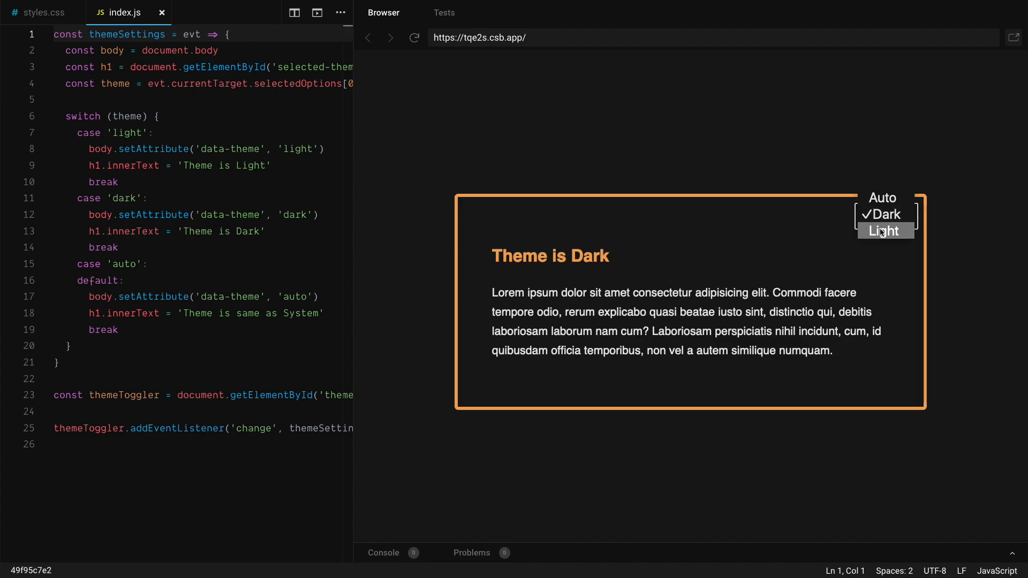
click(884, 232)
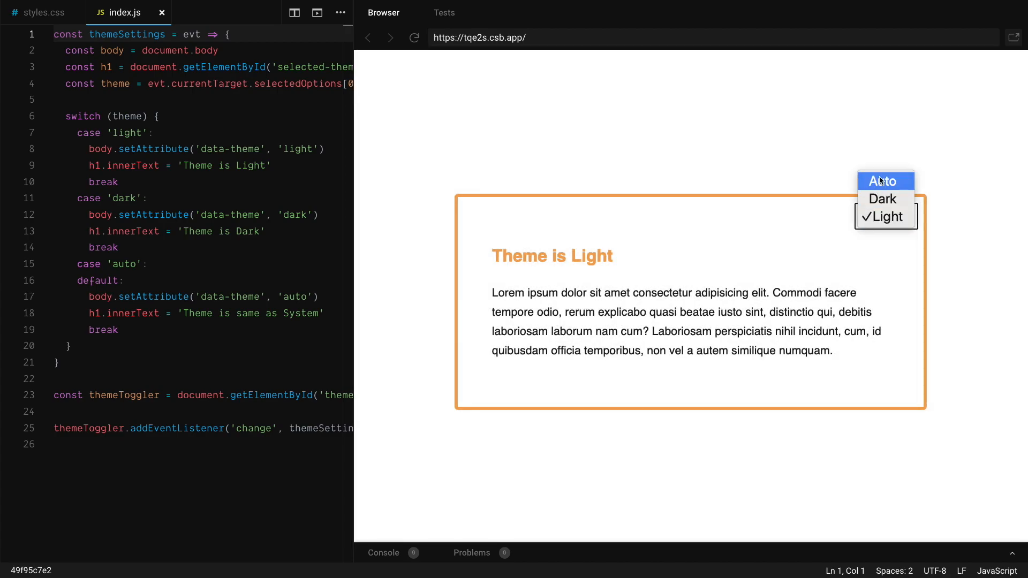
click(883, 181)
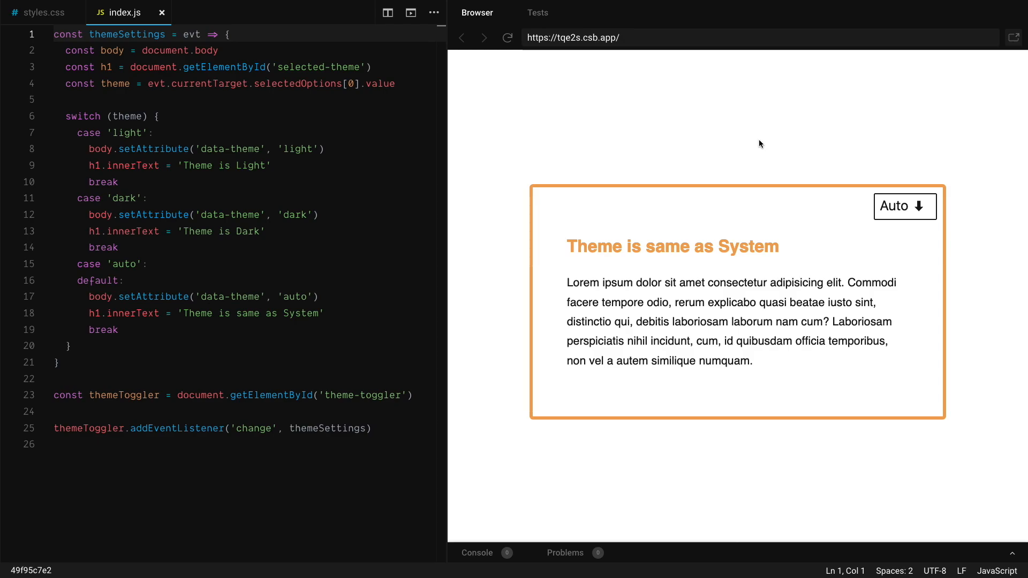